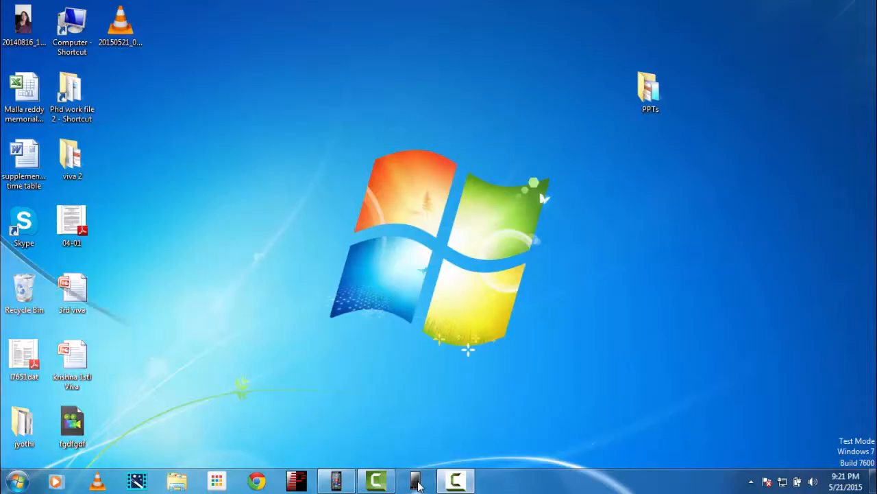
Launch the phone screen projection so the Windows Phone start screen appears
left_click(414, 480)
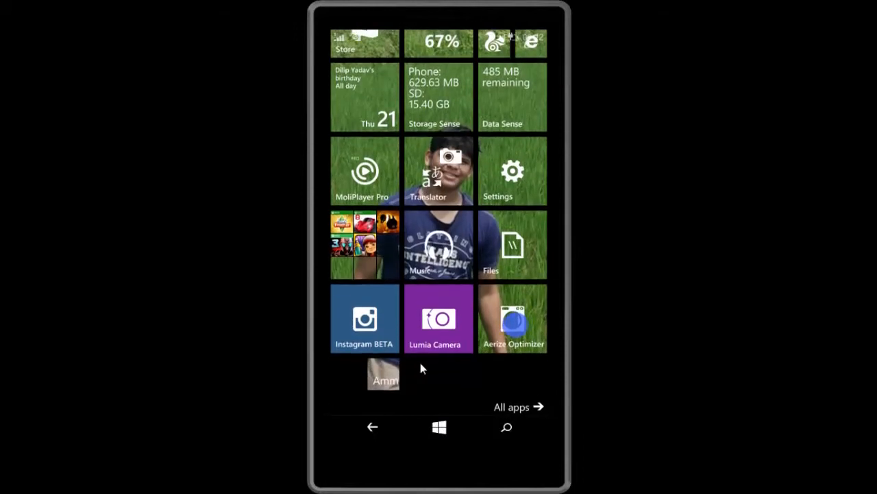
left_click(512, 318)
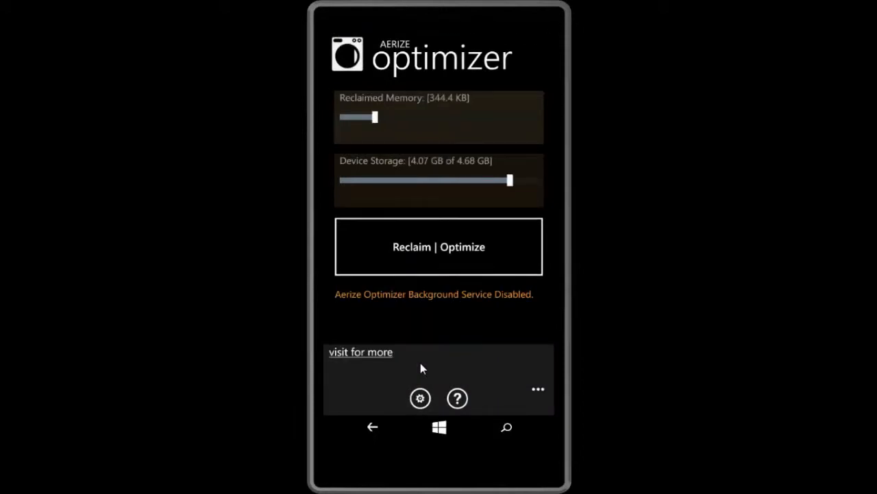
left_click(439, 246)
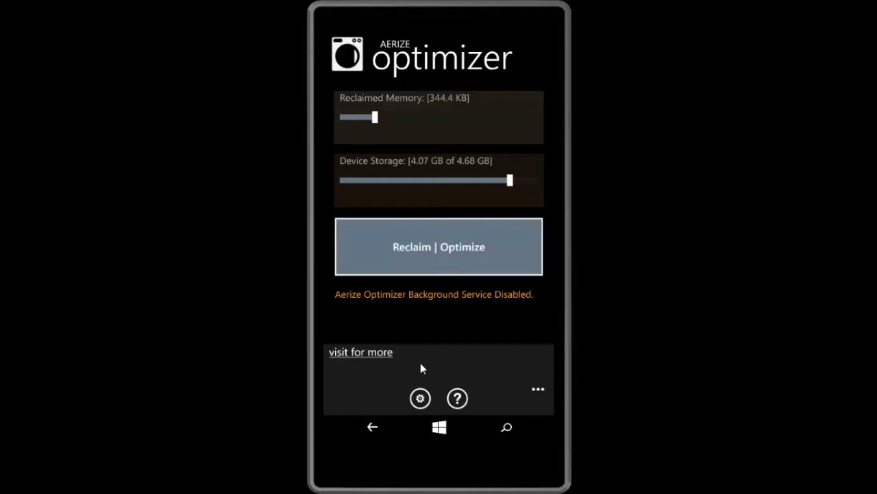
left_click(438, 247)
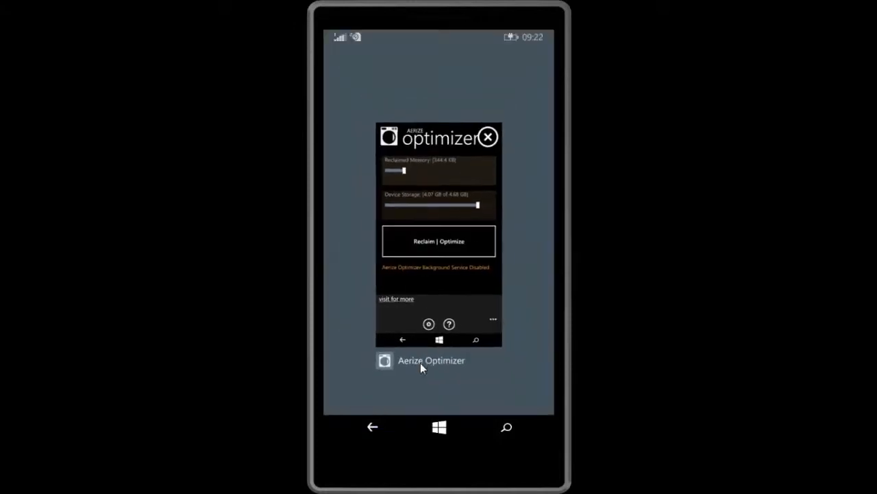
left_click(488, 137)
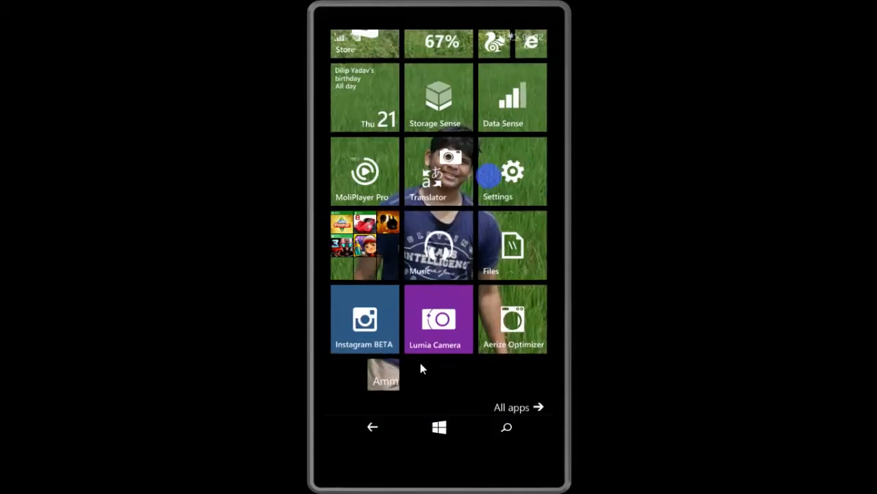
left_click(518, 406)
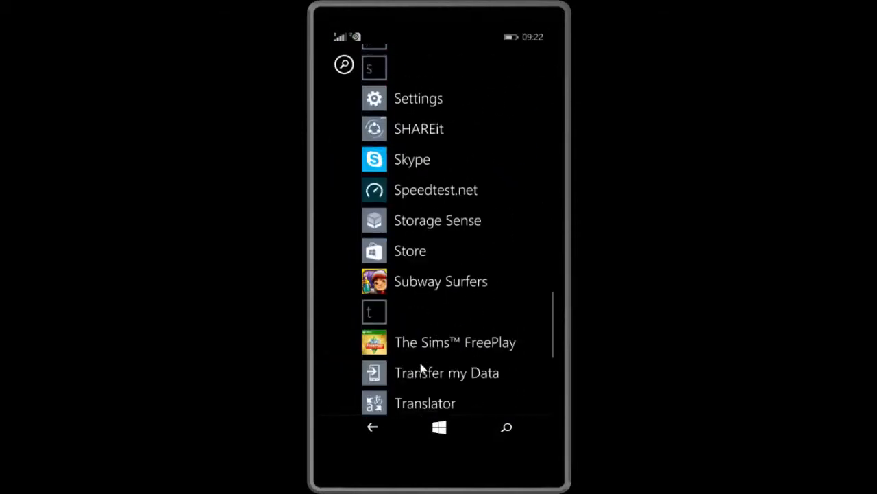
scroll("down", 3)
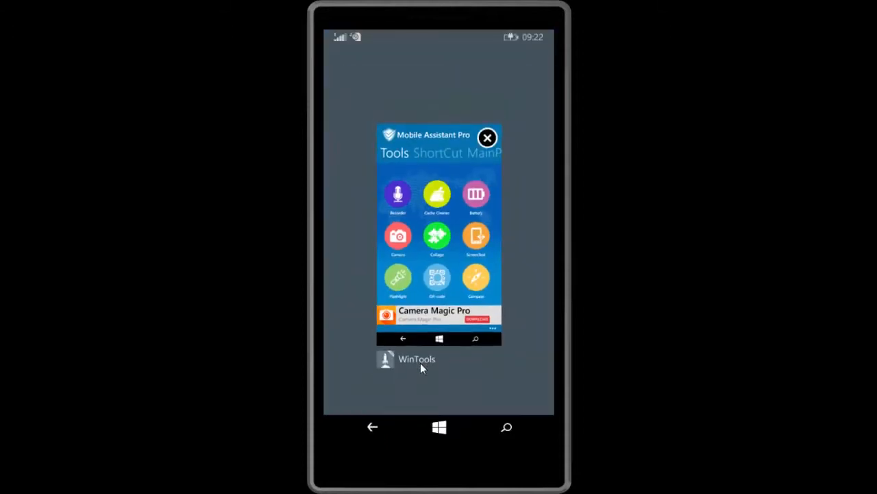
left_click(488, 137)
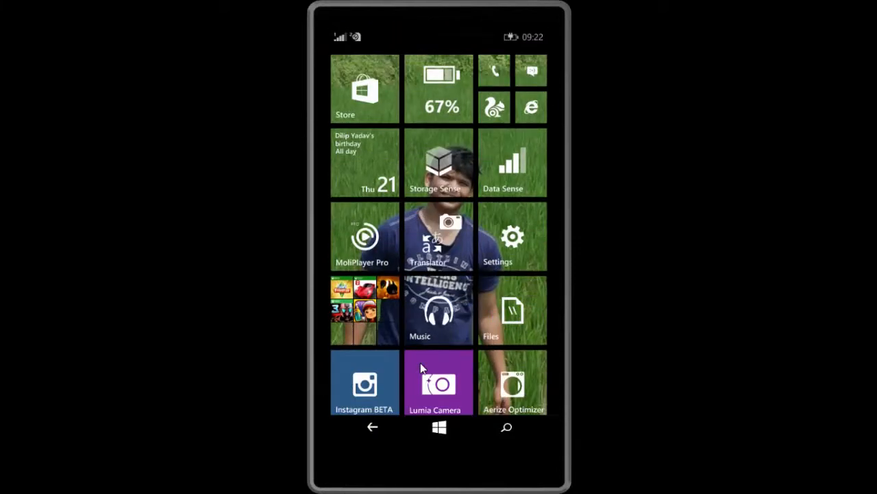
left_click(436, 162)
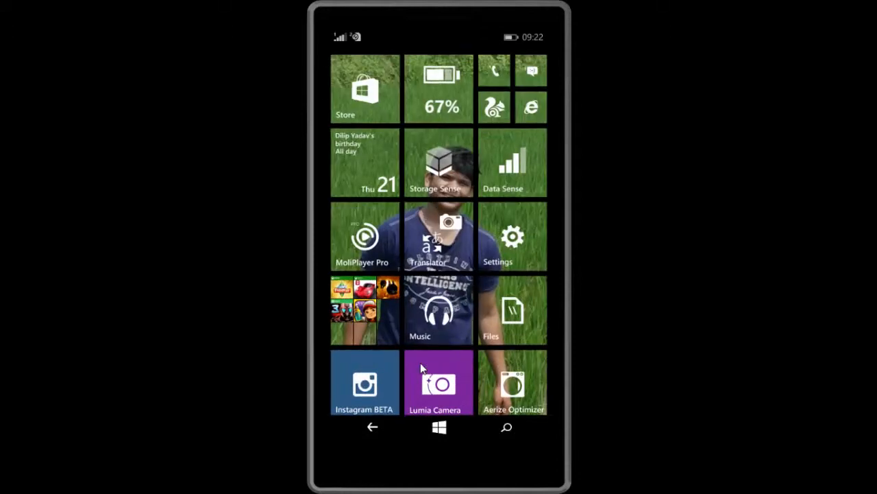
scroll("down", 3)
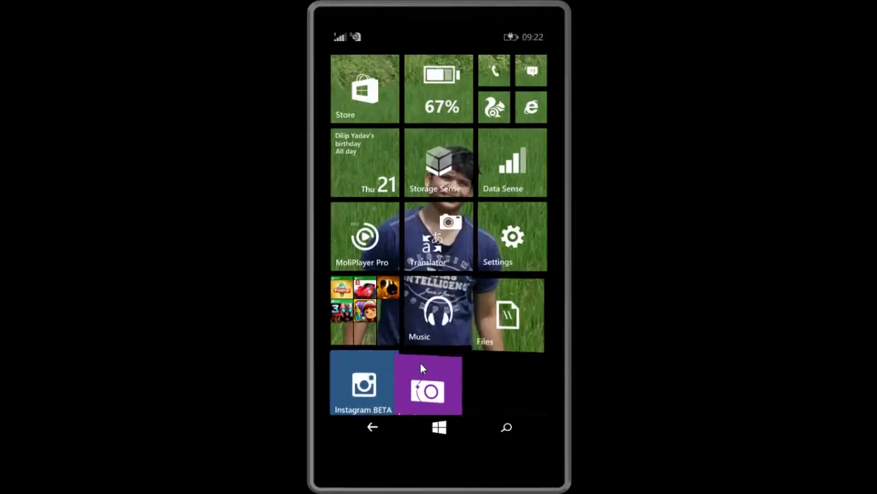
left_click(439, 161)
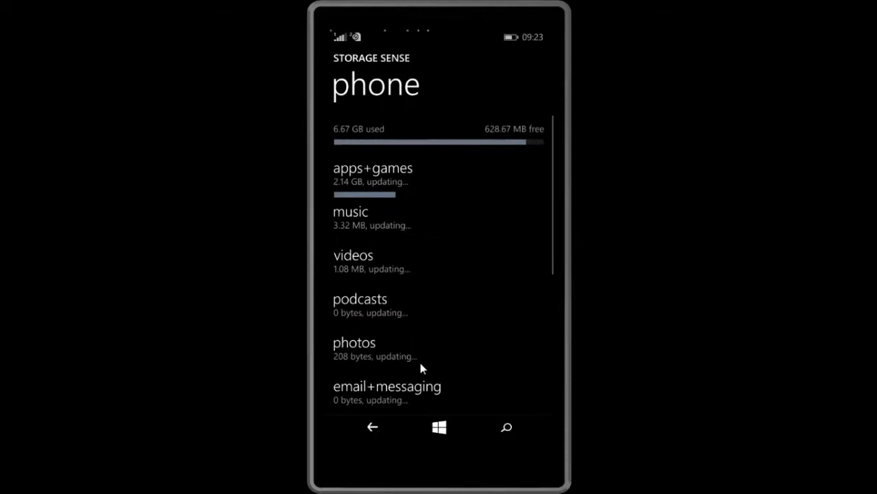